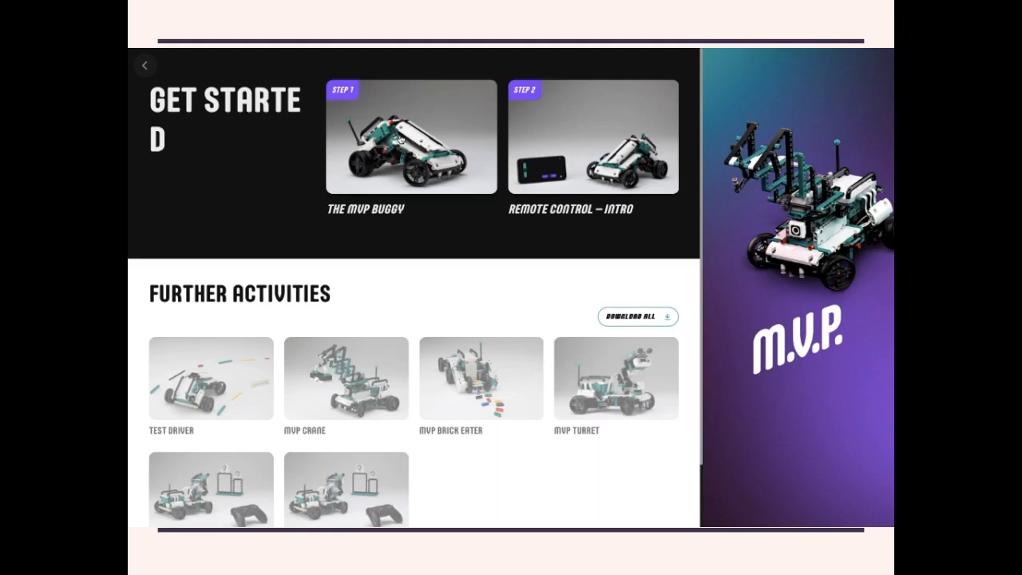
- Open The MVP Buggy activity card on the Get Started page
left_click(410, 136)
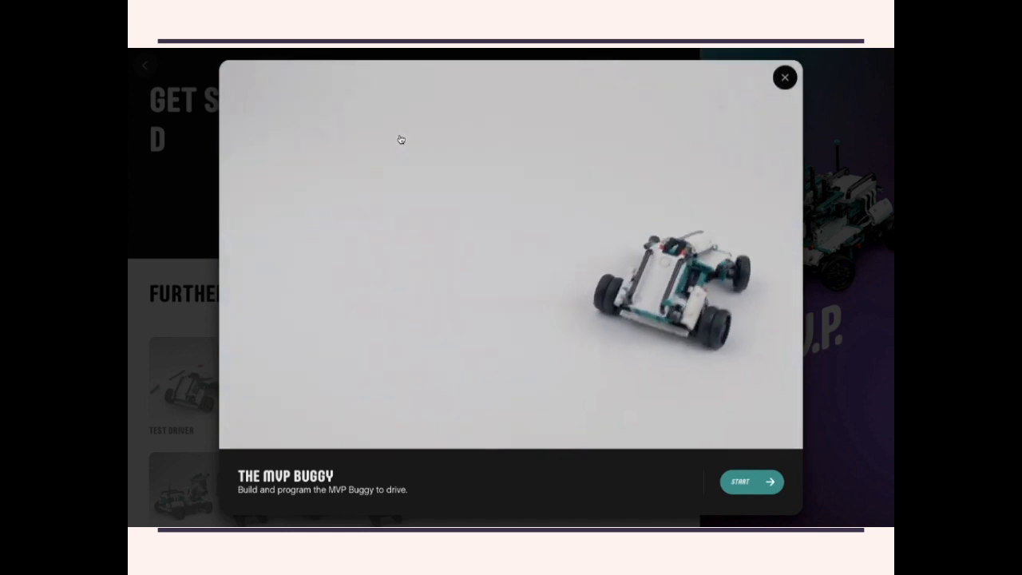
- Start the MVP Buggy activity and step through all 108 build steps to Done
left_click(750, 482)
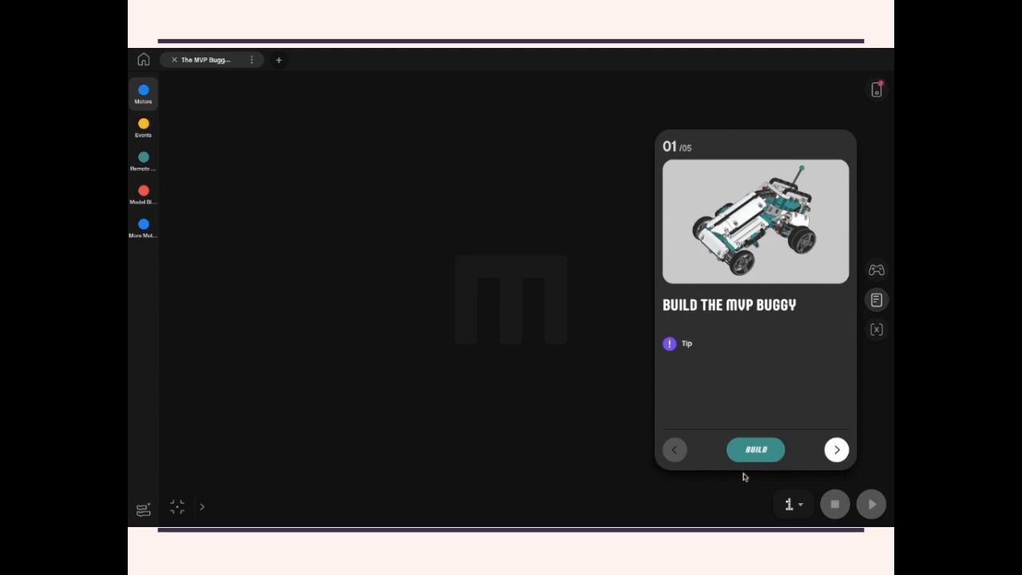
left_click(754, 449)
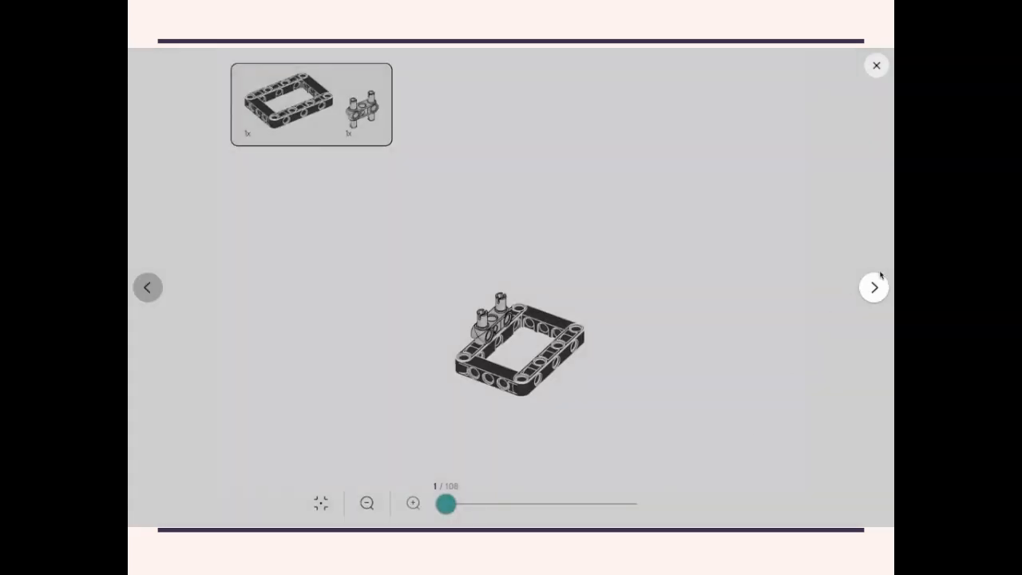
left_click(873, 287)
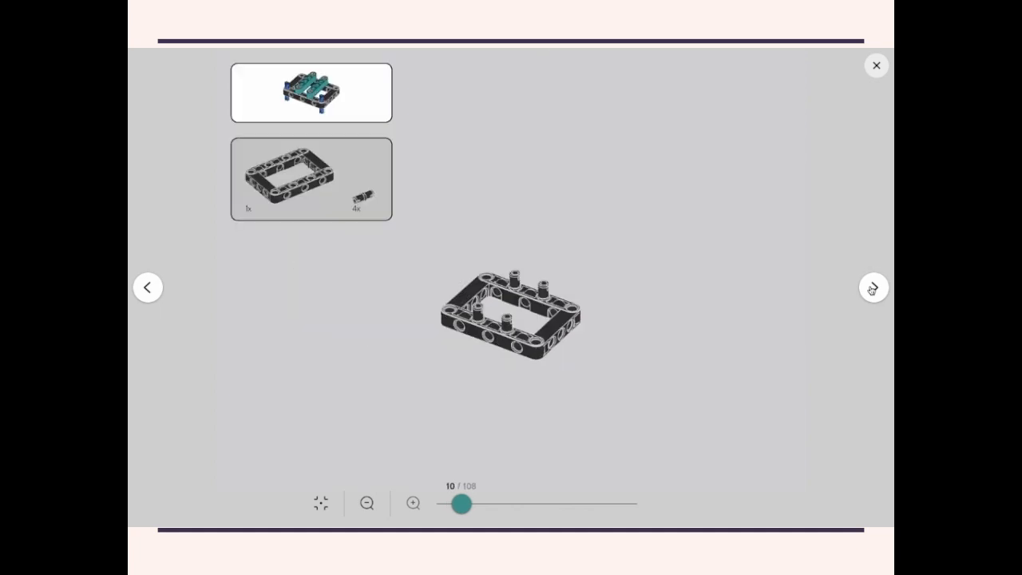
left_click(873, 286)
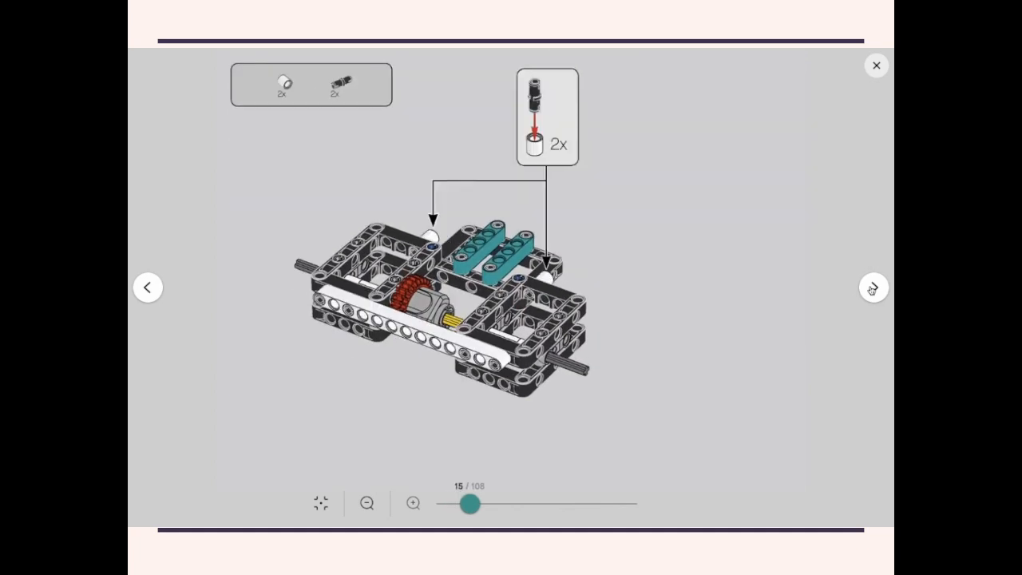
left_click(873, 288)
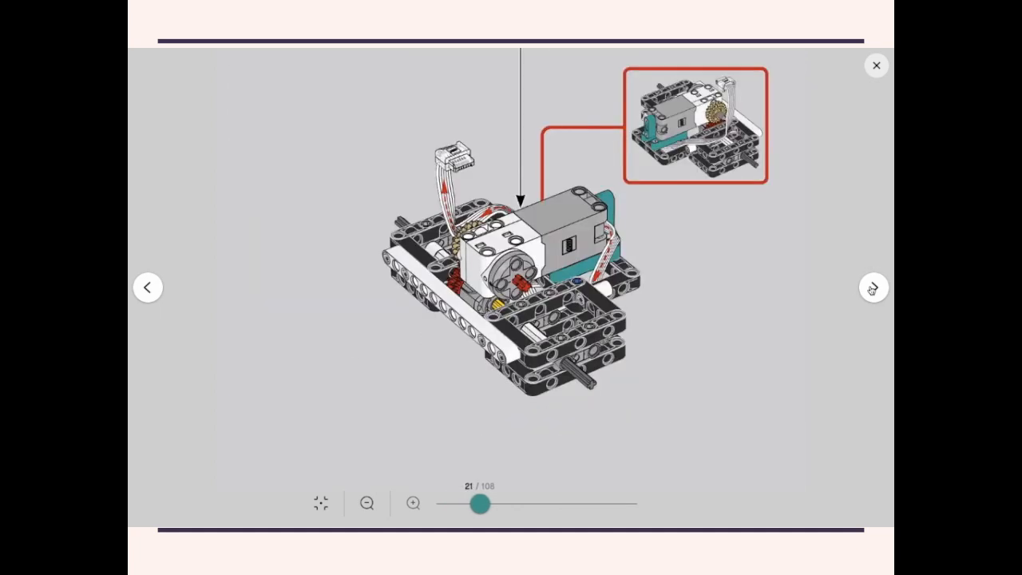
left_click(872, 287)
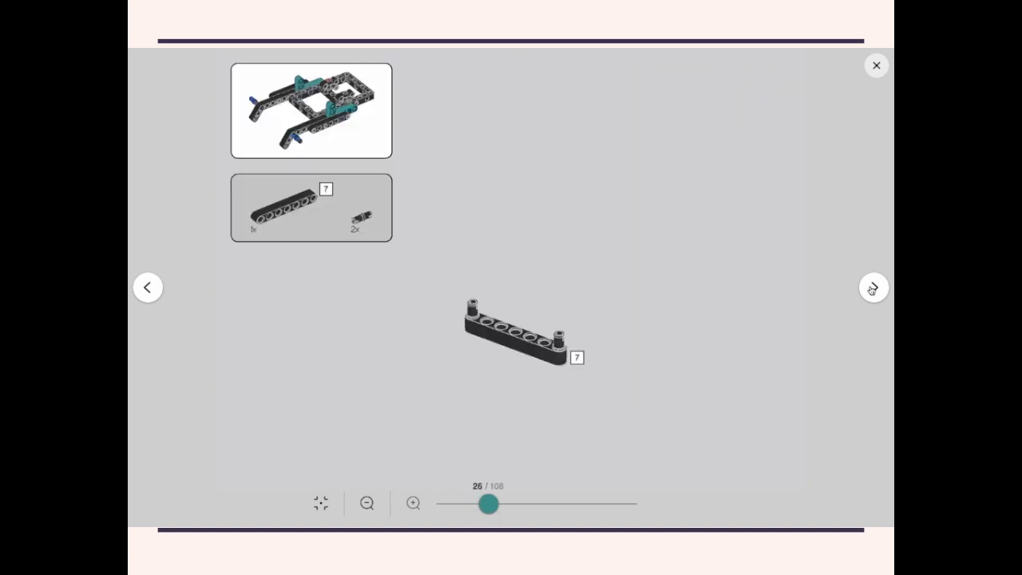
left_click(872, 287)
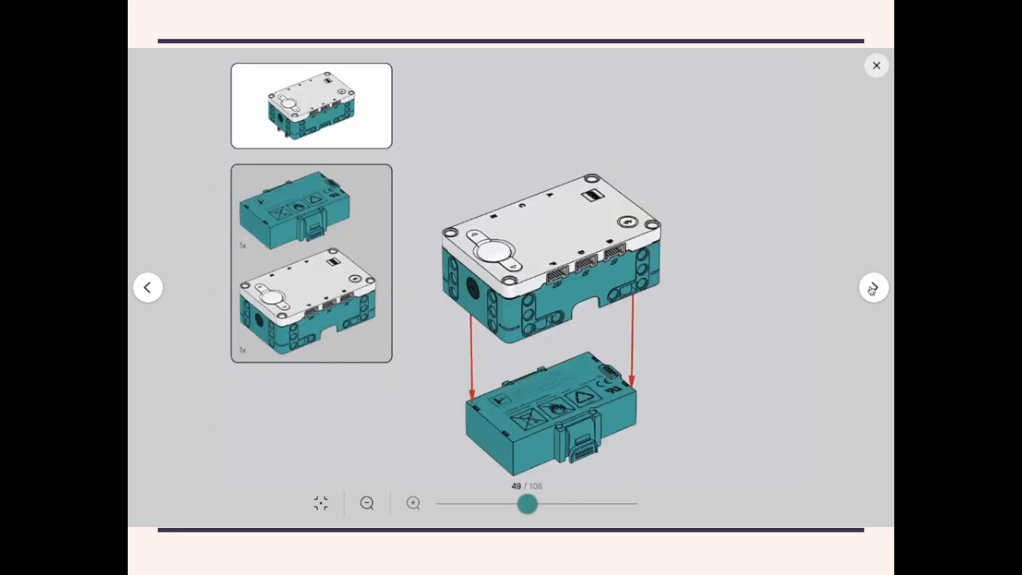
left_click(873, 287)
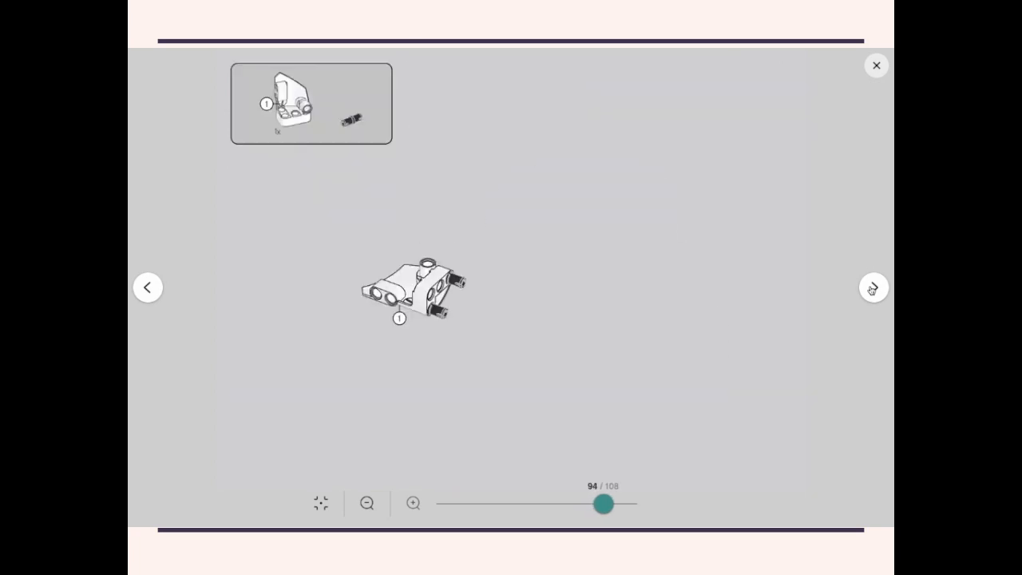
left_click(872, 286)
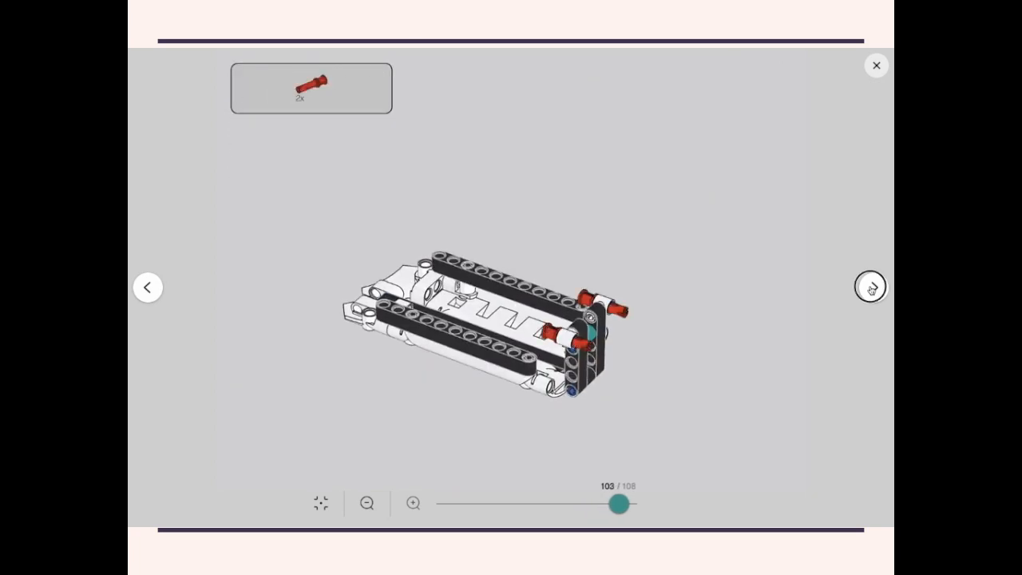
left_click(871, 288)
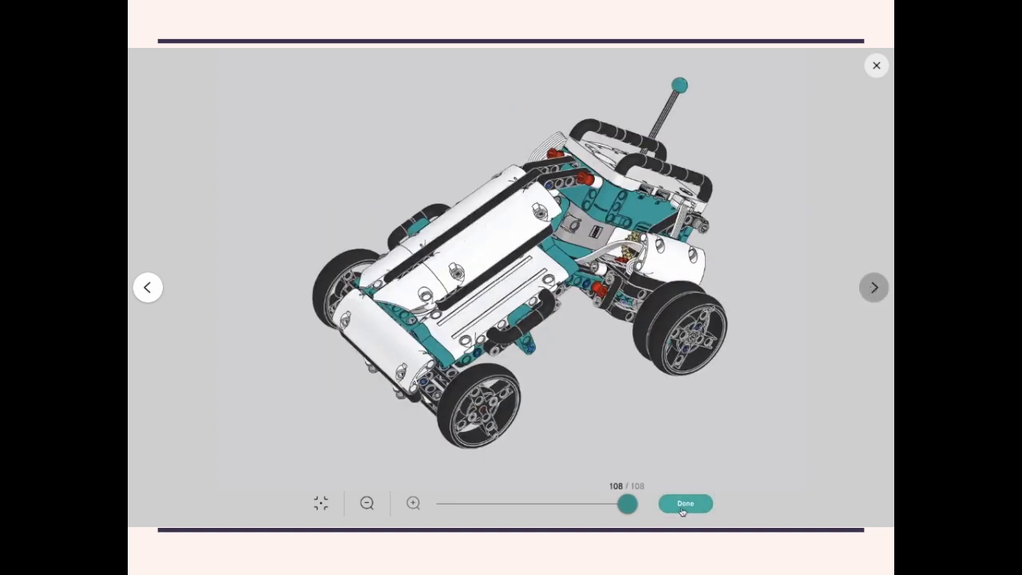
left_click(684, 503)
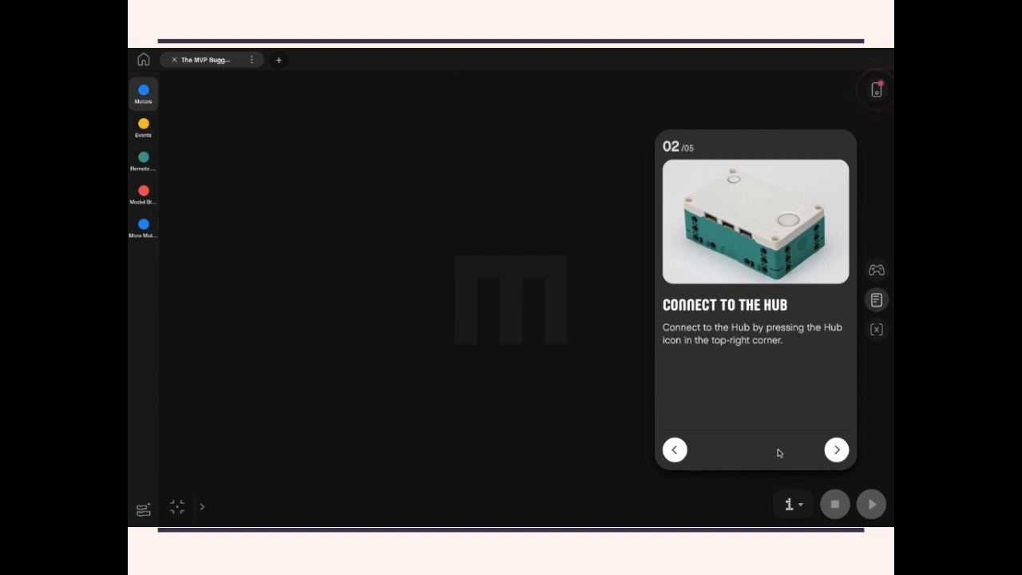
- Start the hub connection and advance to the Remote Control – Intro preview
left_click(875, 89)
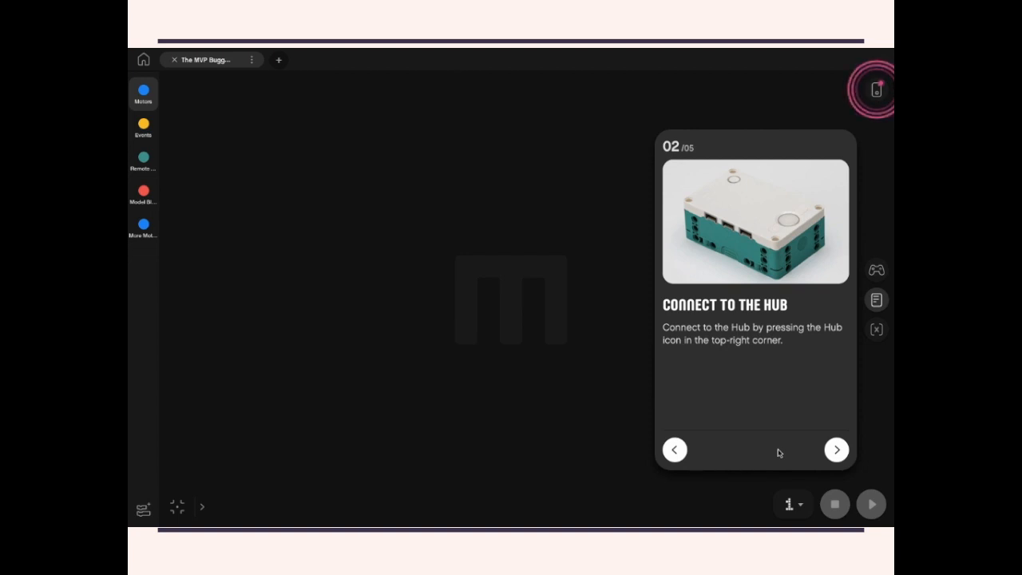
left_click(836, 448)
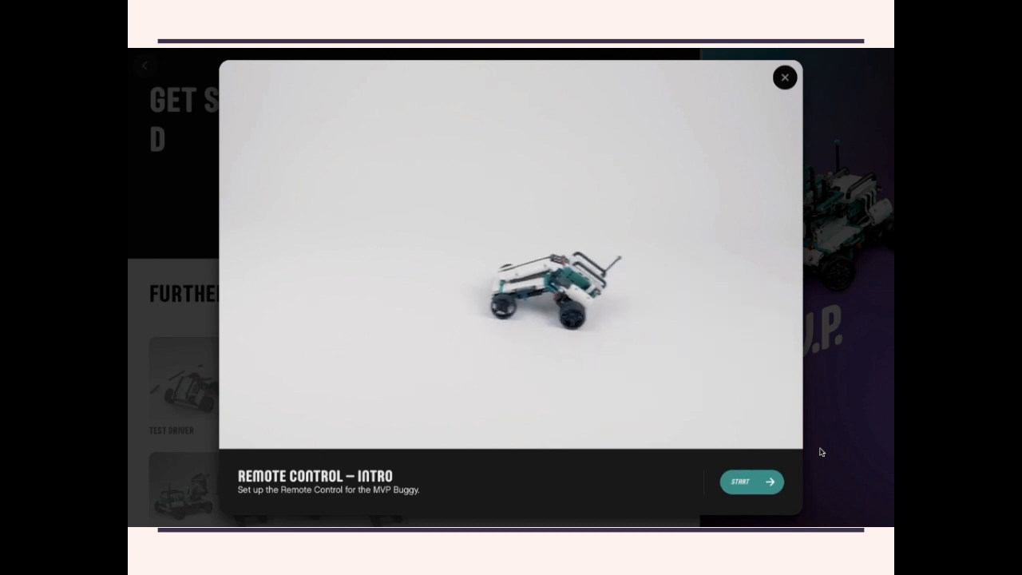
- Start the Remote Control intro, open the remote, and reach guide card 3/3 Custom RC
left_click(751, 482)
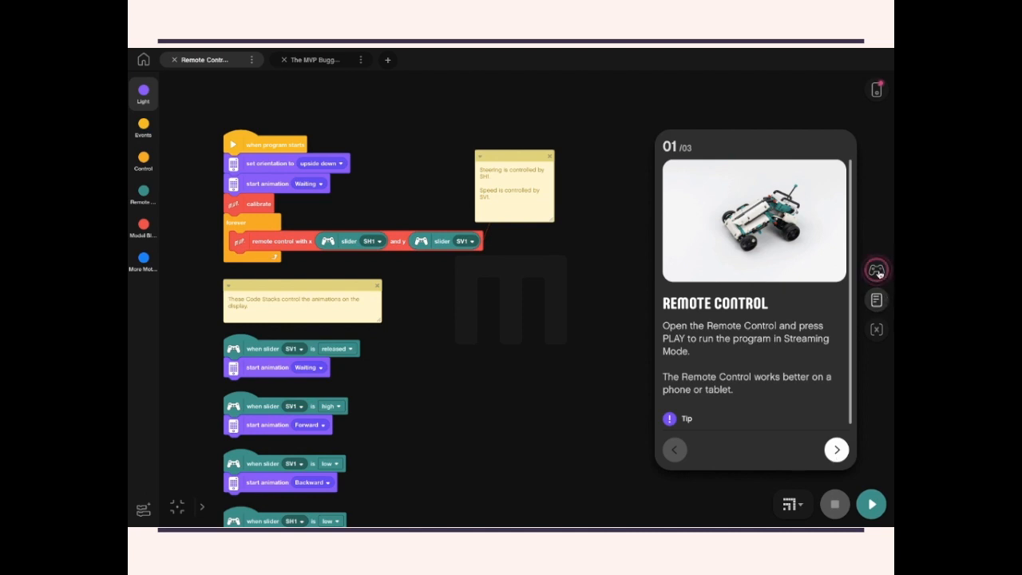
left_click(876, 269)
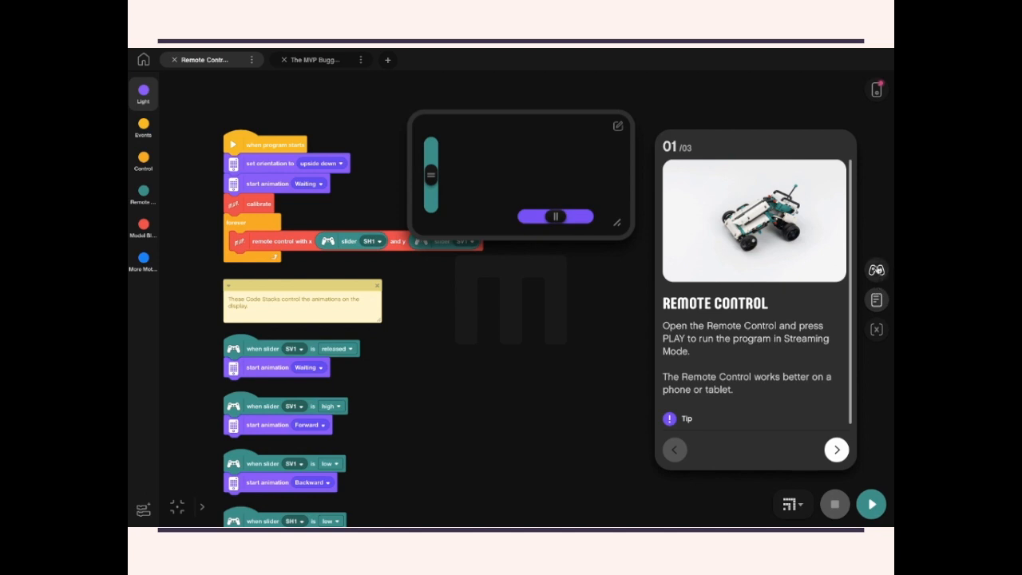
left_click(835, 448)
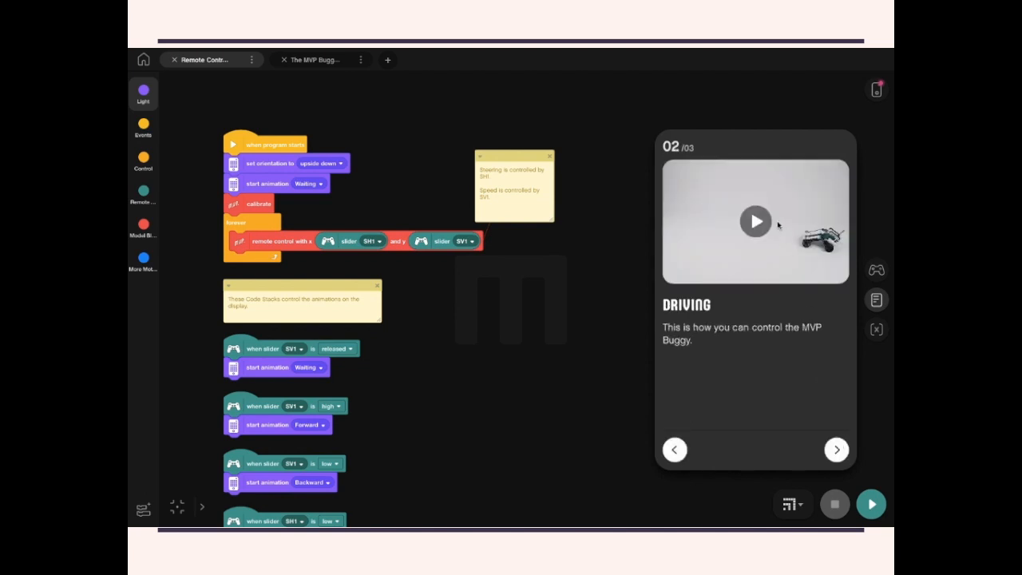
left_click(836, 449)
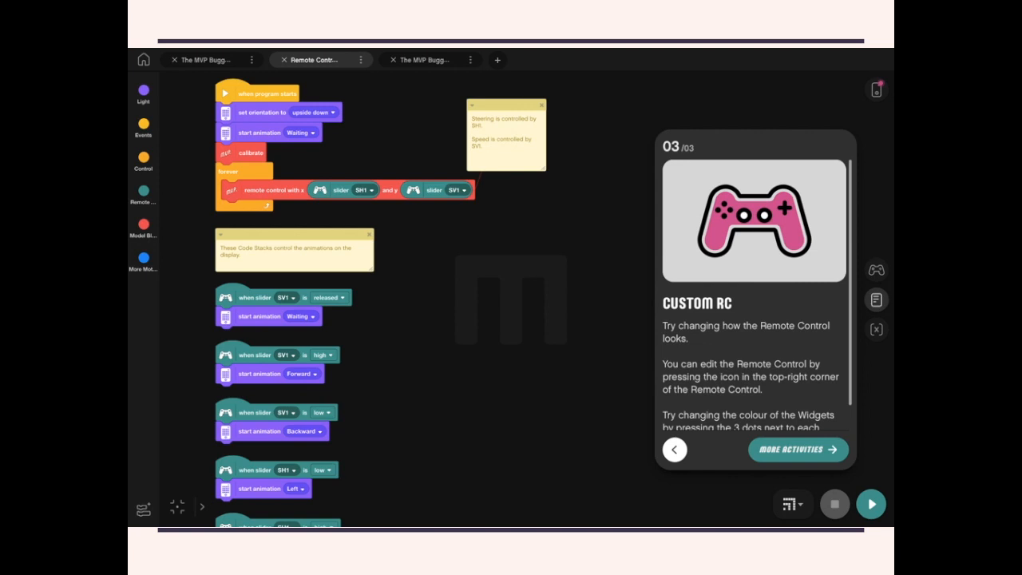
- Open the remote control layout editor showing the SV1 and SH1 sliders
left_click(870, 503)
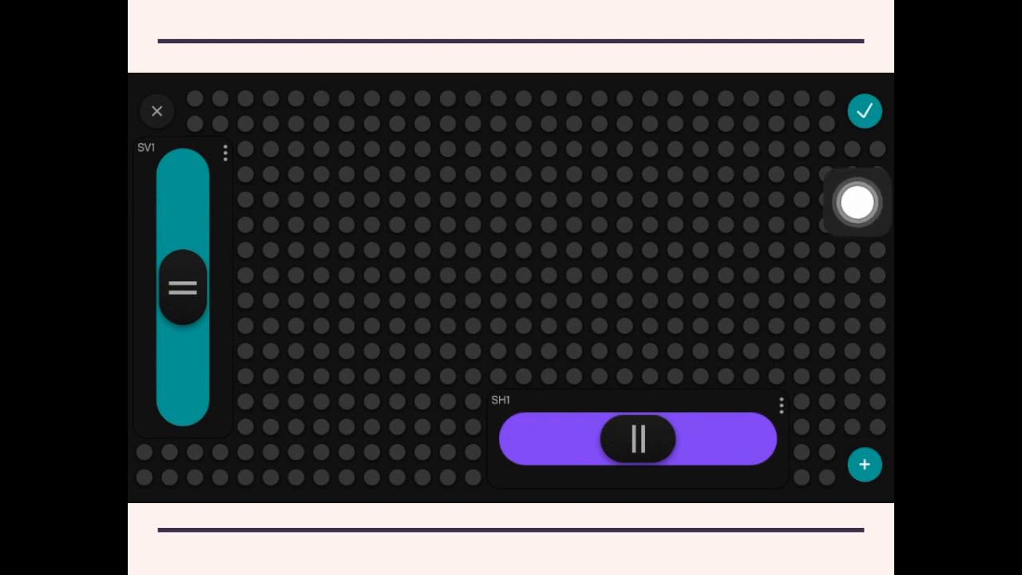
- Add a joystick widget to the remote control layout
left_click(864, 463)
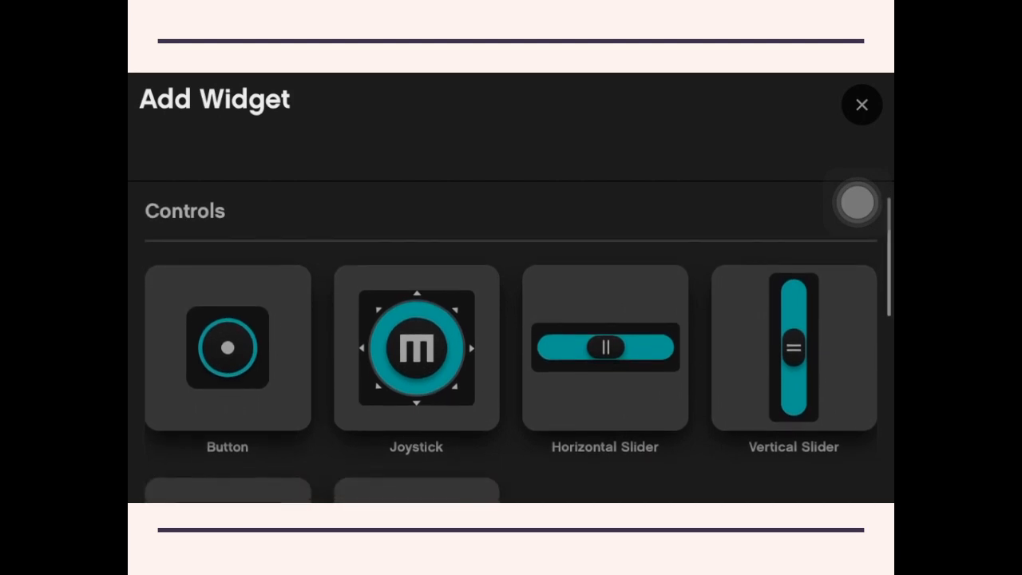
scroll("down", 3)
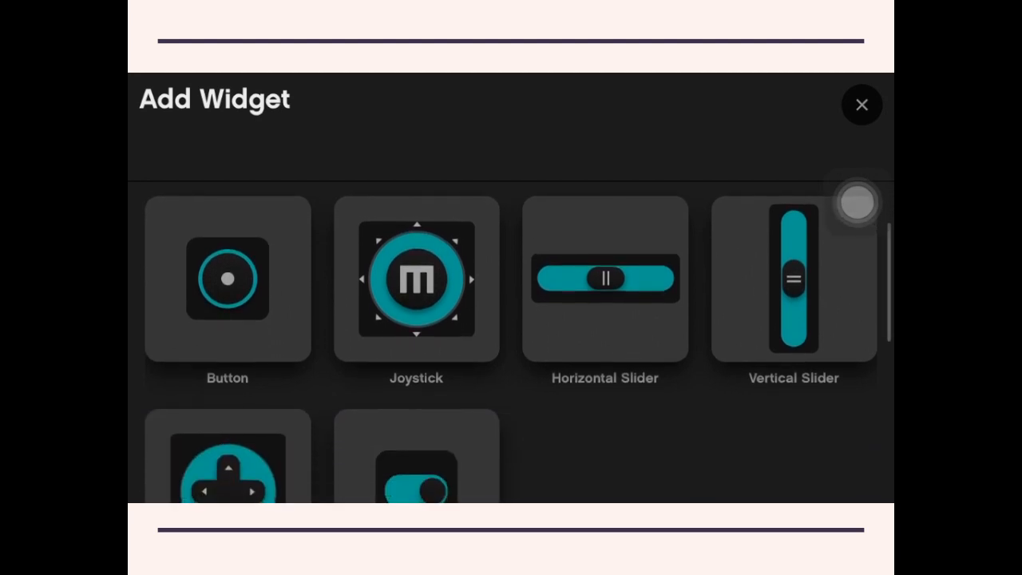
left_click(862, 104)
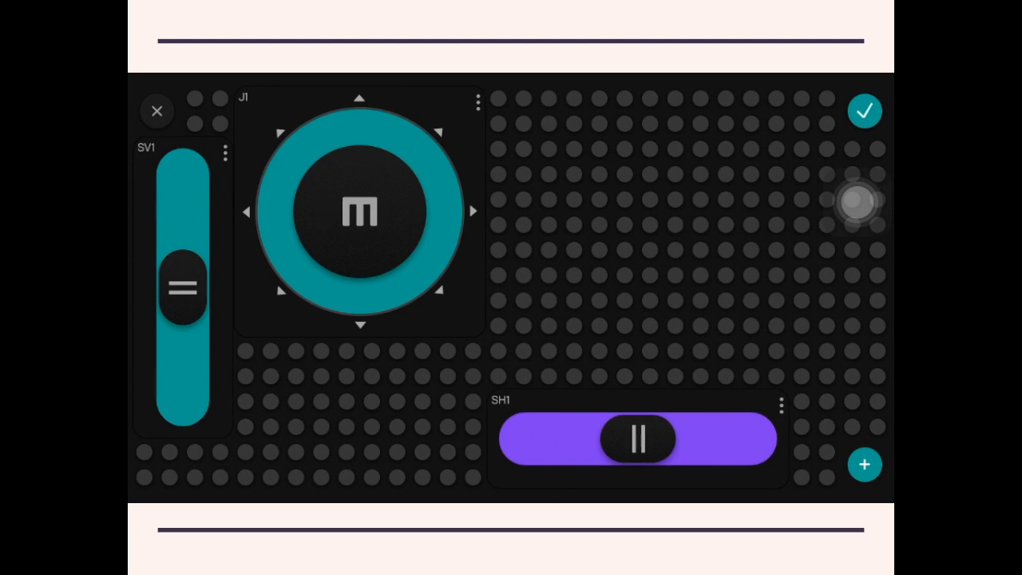
- Add button B1 beside the joystick's top and save the layout
left_click(864, 464)
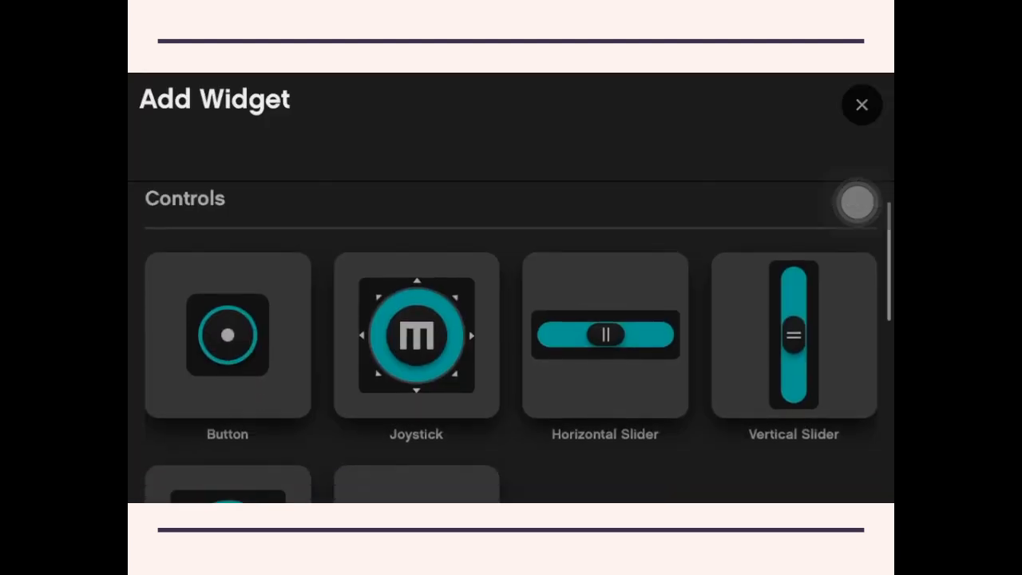
scroll("down", 3)
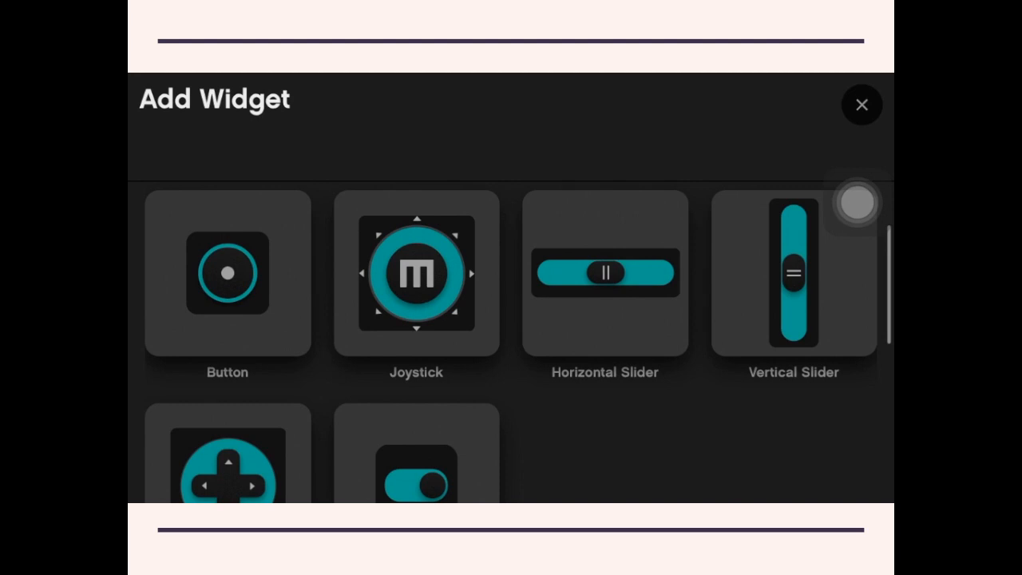
left_click(861, 104)
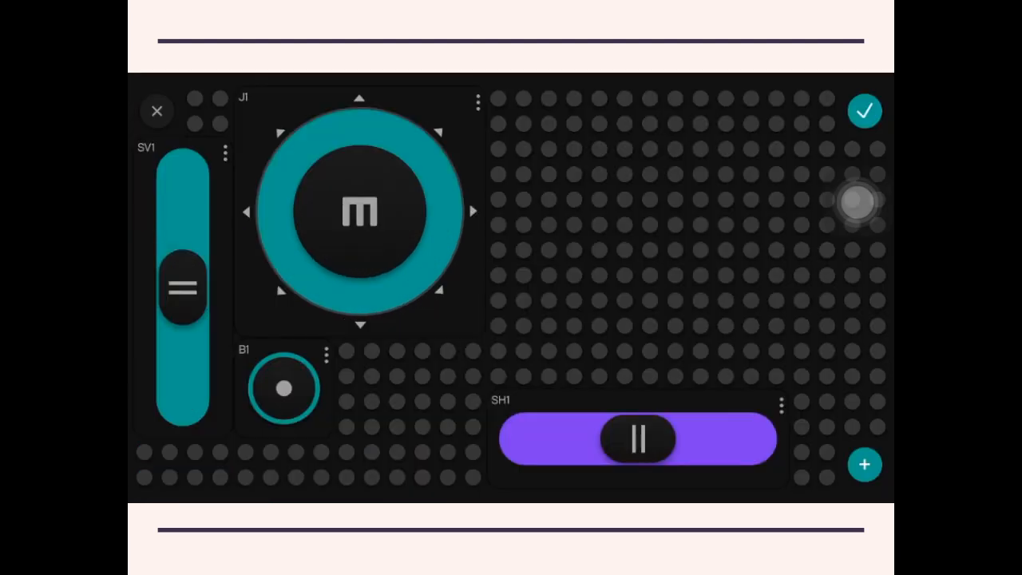
left_click_drag(285, 387, 587, 262)
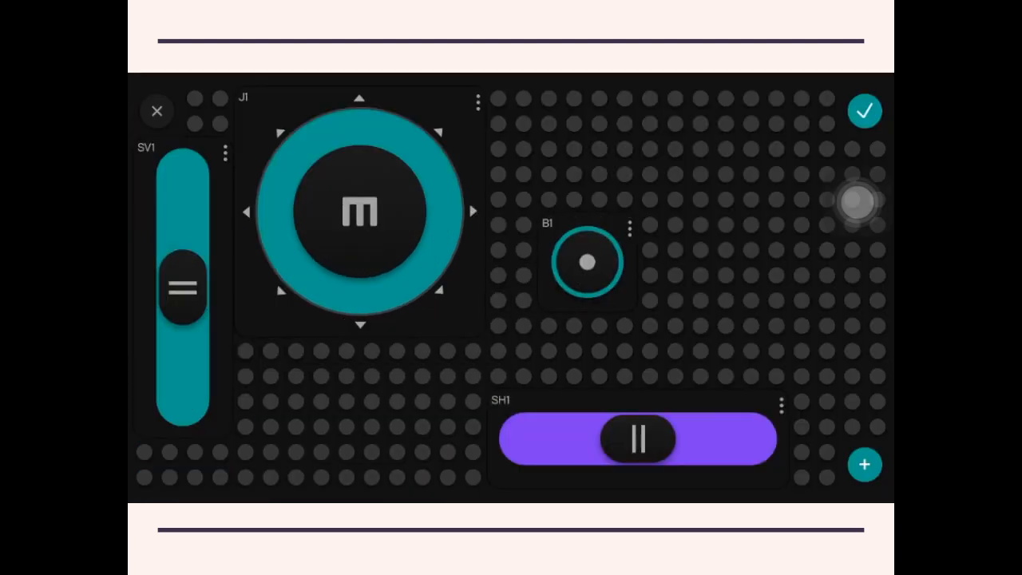
left_click_drag(587, 264, 535, 136)
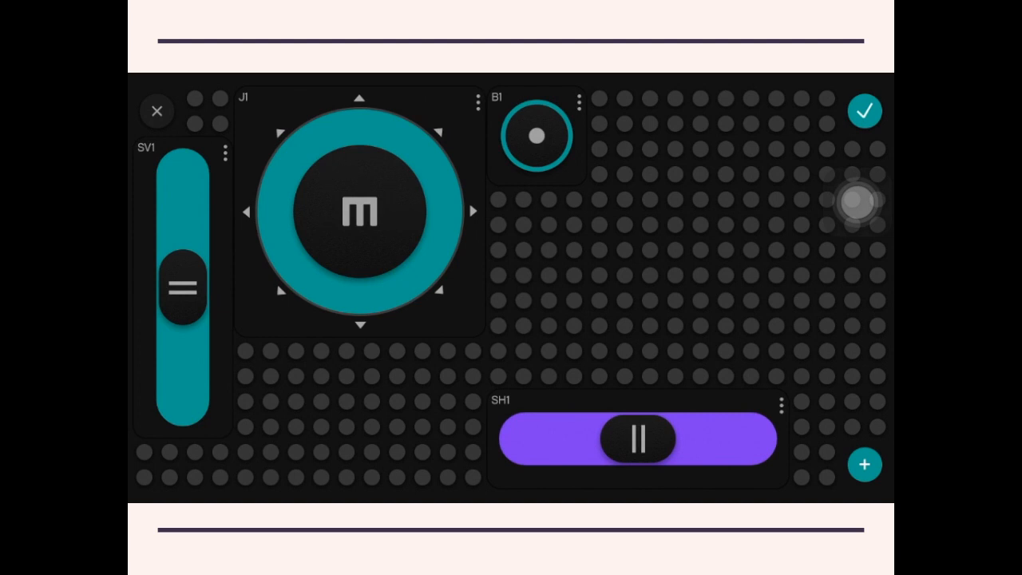
left_click(864, 111)
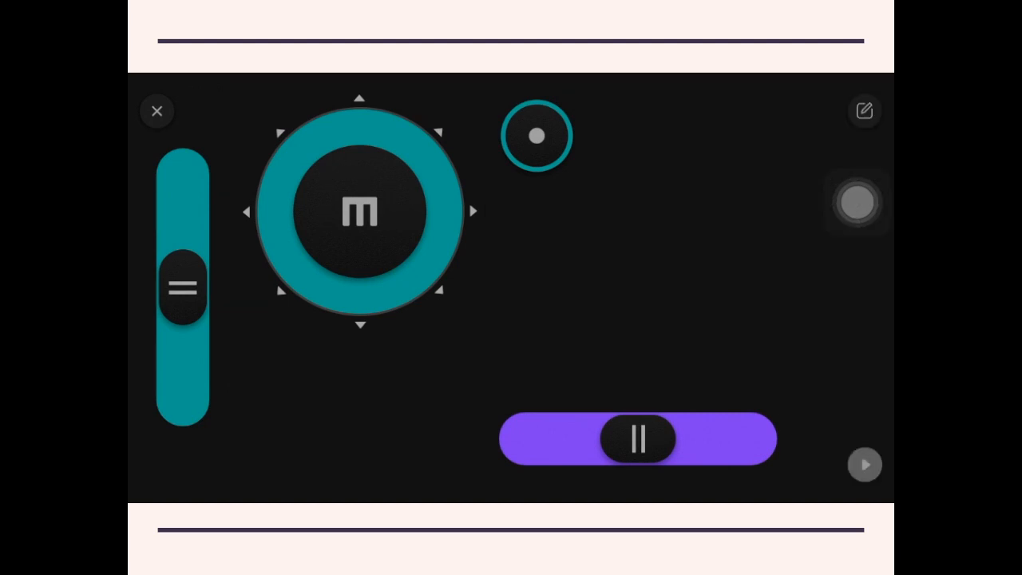
- Reopen the layout editor and recolour joystick J1 pink
left_click(865, 111)
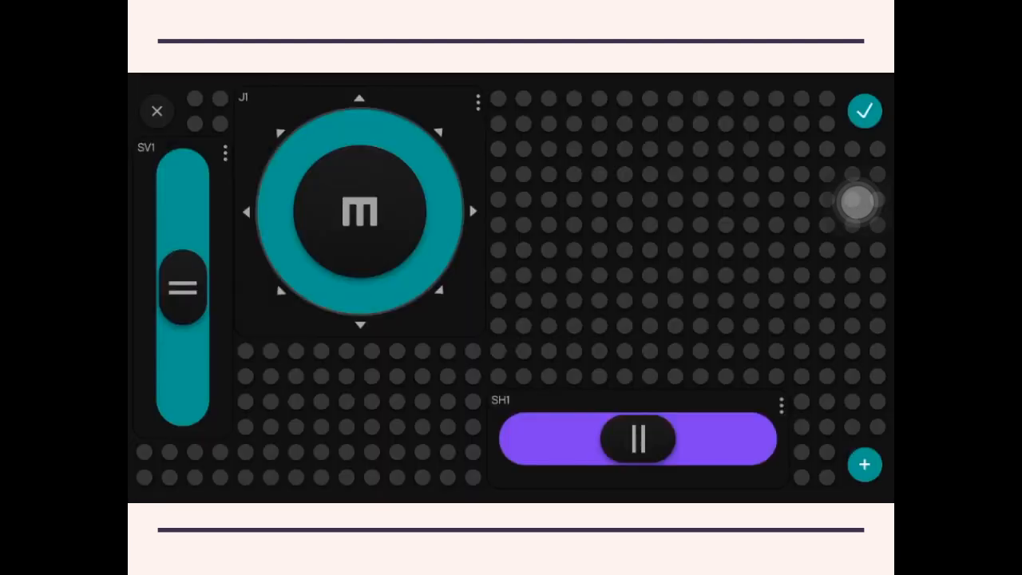
left_click(476, 102)
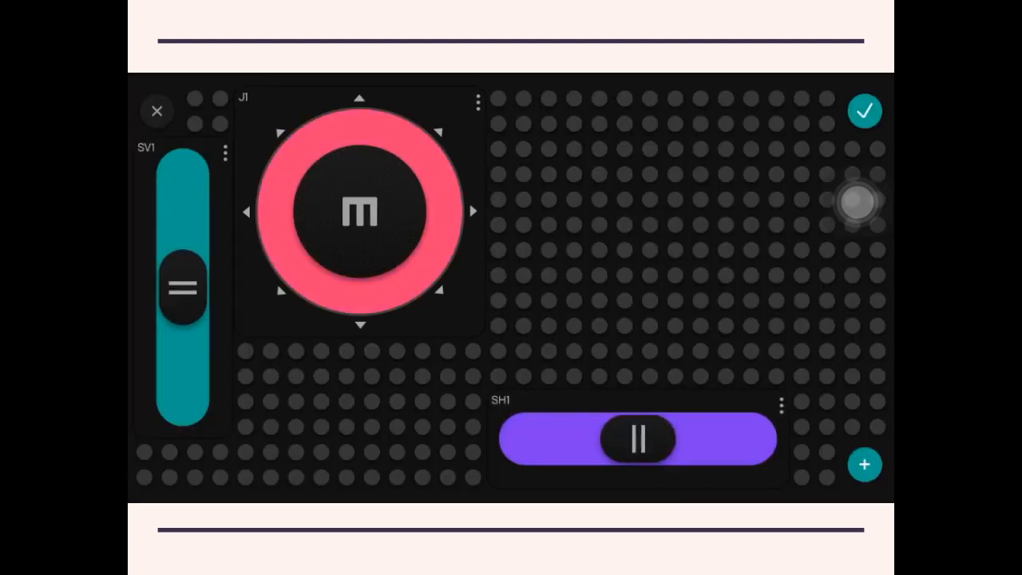
left_click(477, 102)
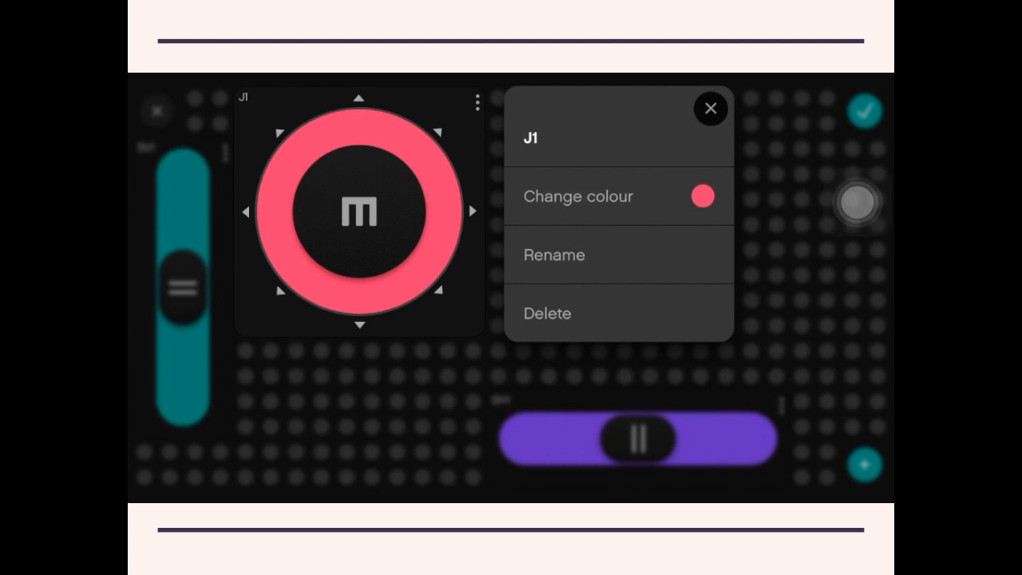
left_click(547, 313)
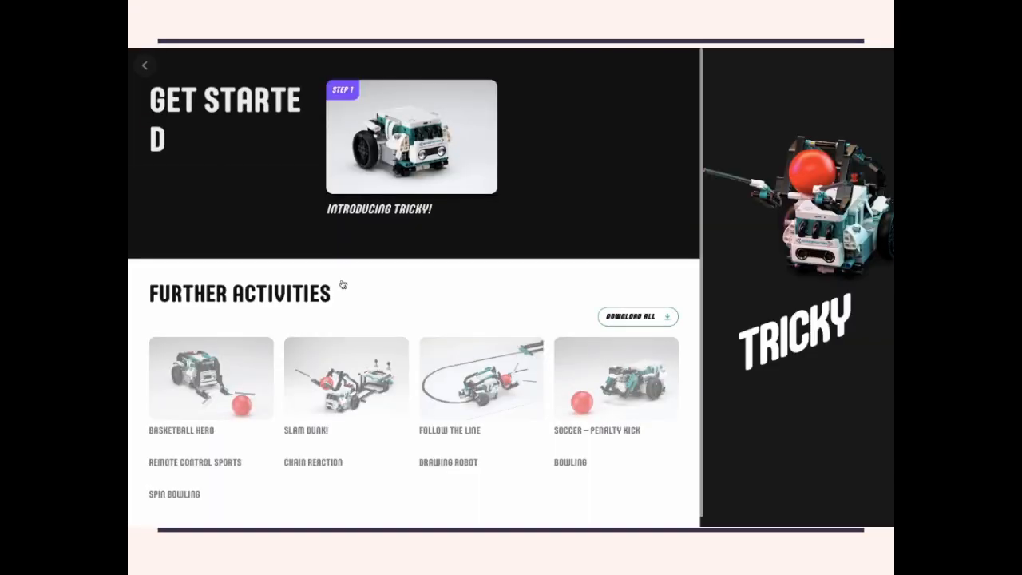
- Open Introducing Tricky! and start its 33-step building instructions
left_click(411, 137)
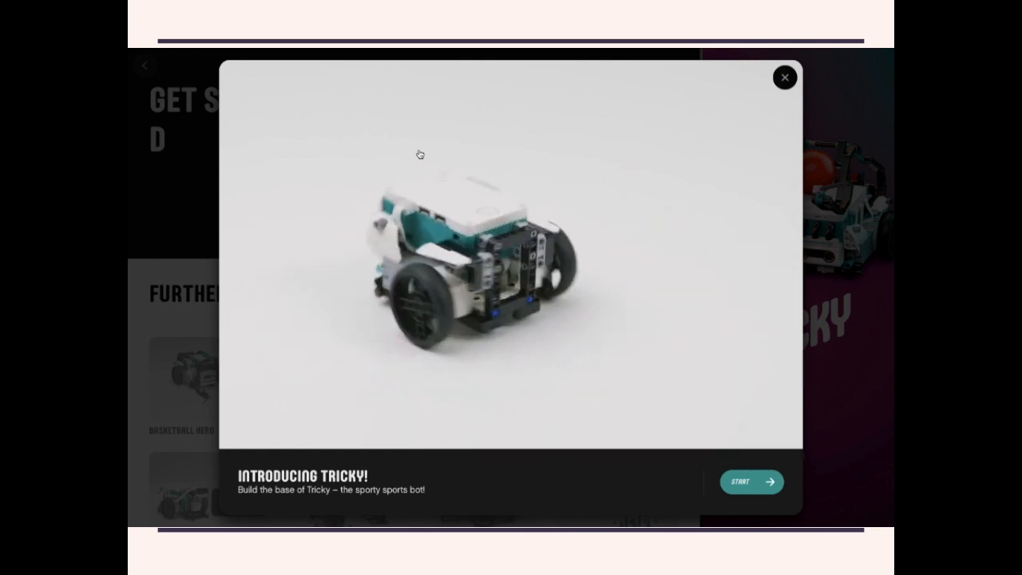
left_click(750, 481)
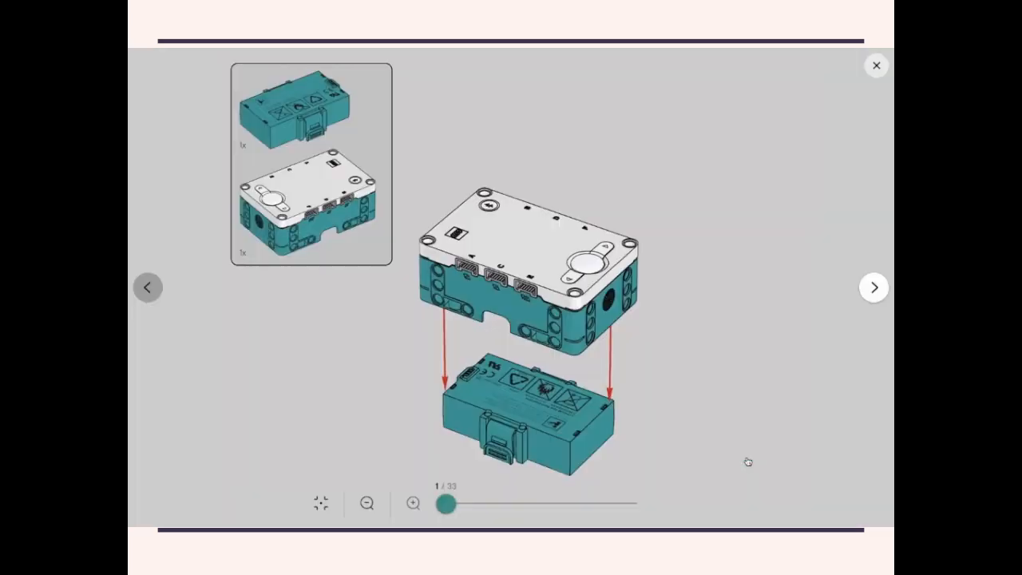
- Finish Tricky's build steps so the project shows tip 2, Connect to the Hub
left_click(873, 287)
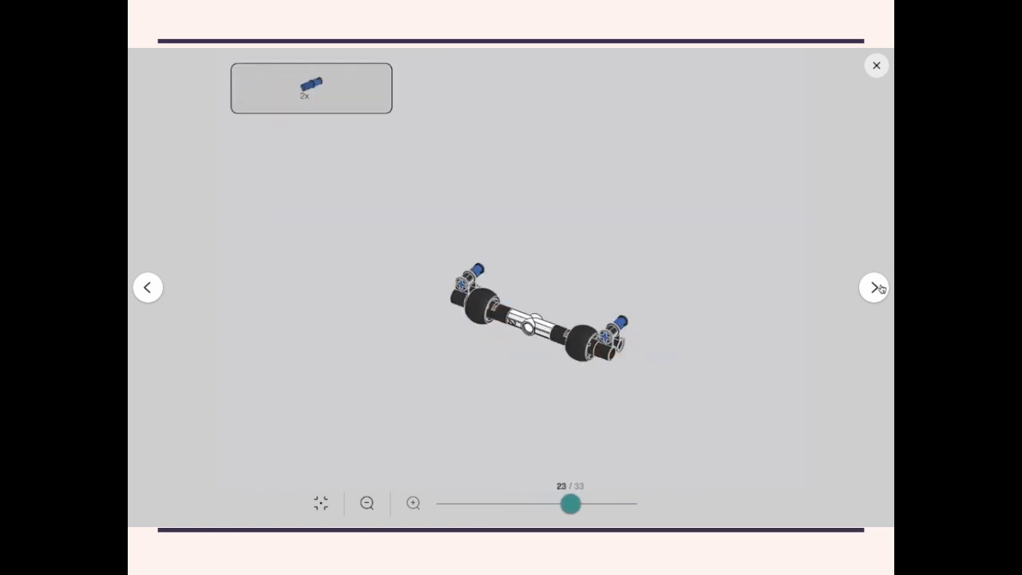
left_click(875, 288)
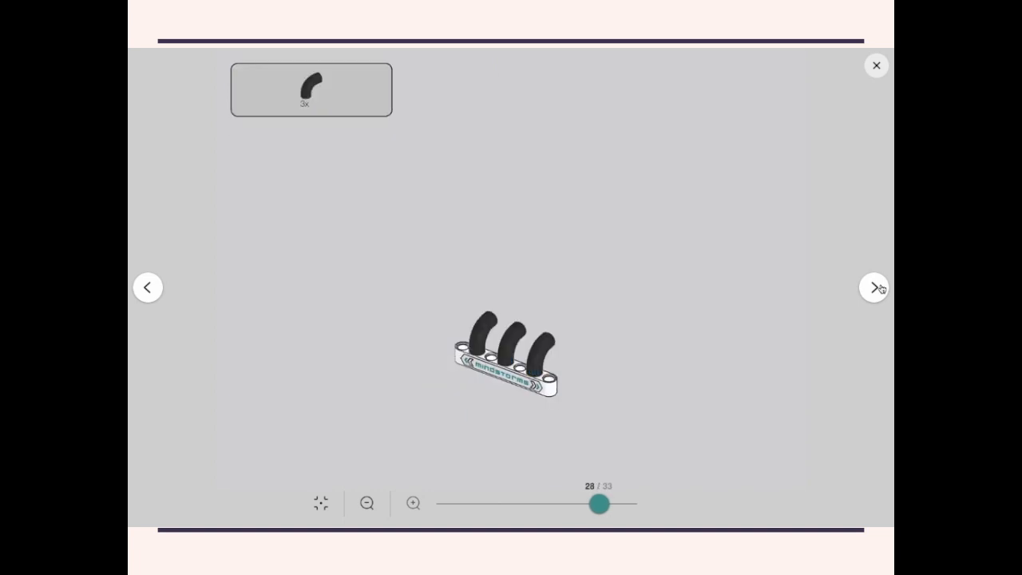
left_click(874, 288)
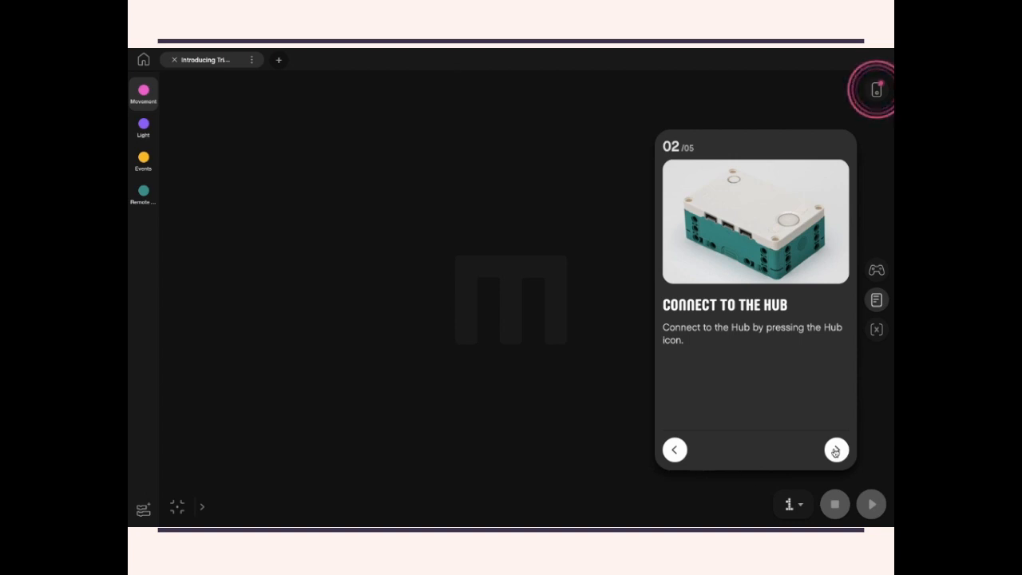
- Advance the guide to tip 4, 'It's Working!', and play its demo video
left_click(835, 449)
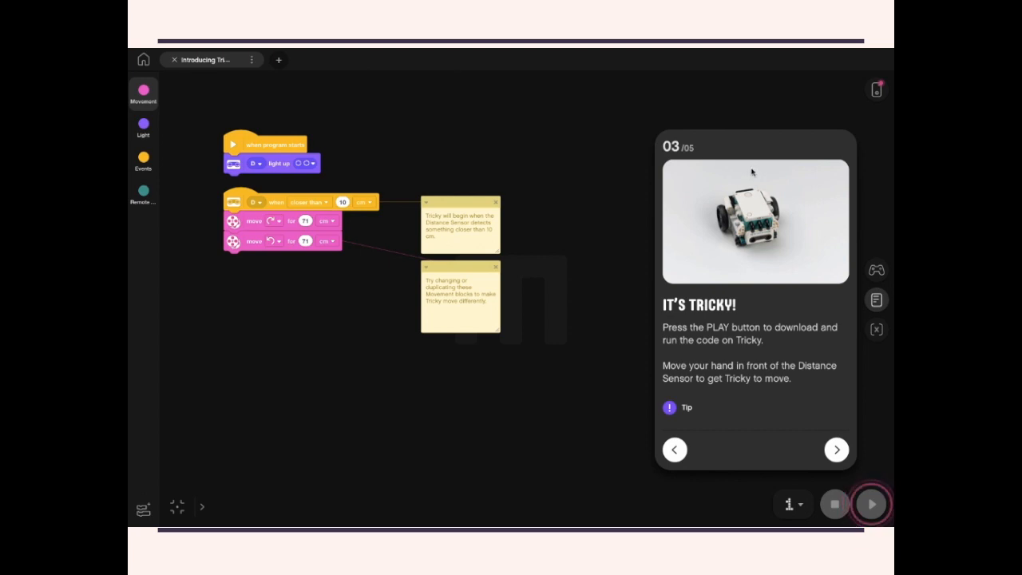
left_click(836, 449)
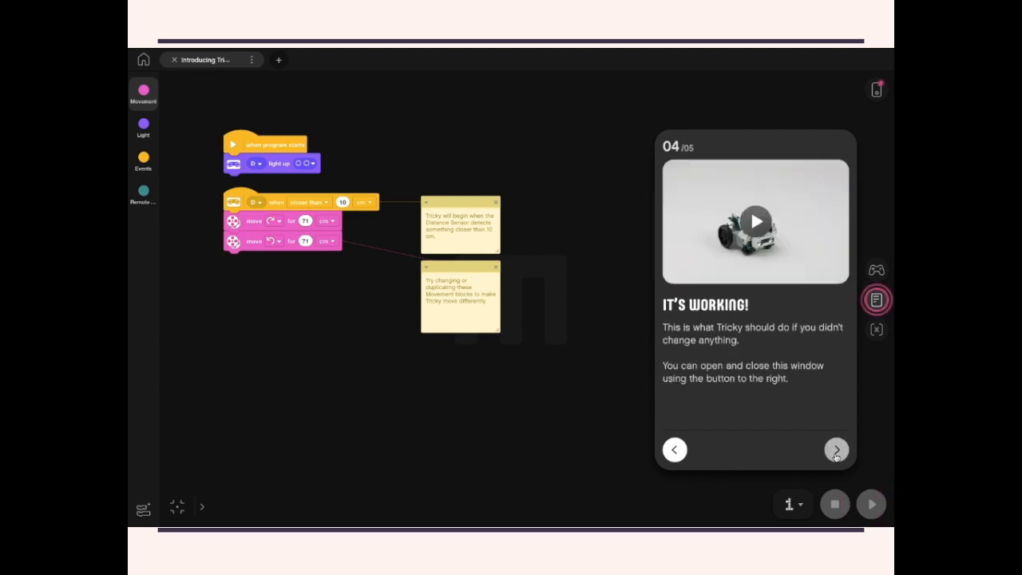
left_click(754, 221)
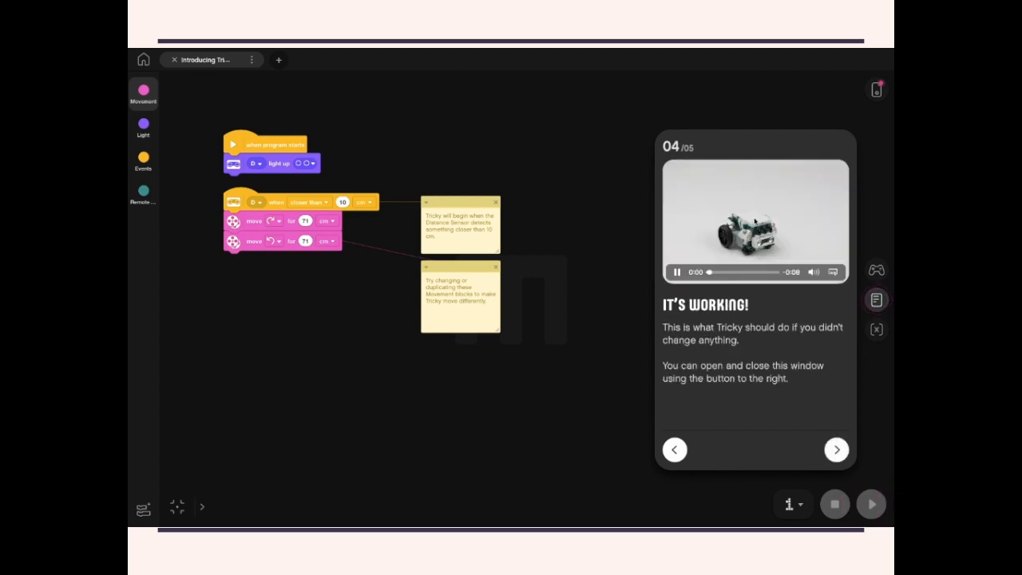